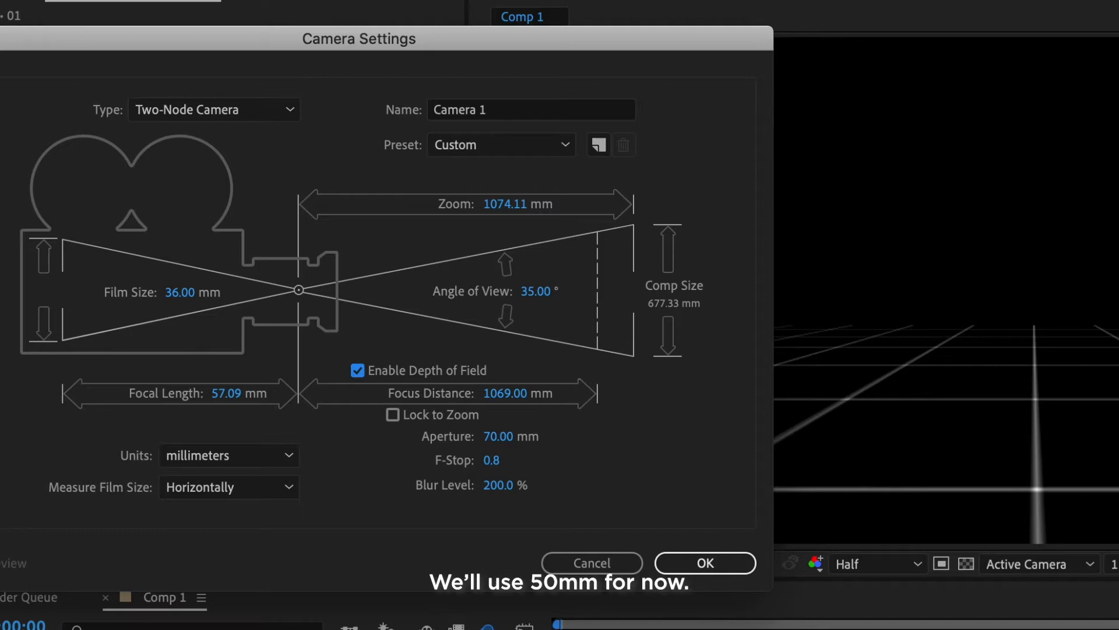
- Confirm the Camera Settings dialog to create Camera 1 as a two-node camera with depth of field
{"action": "left_click", "coordinate": [705, 563]}
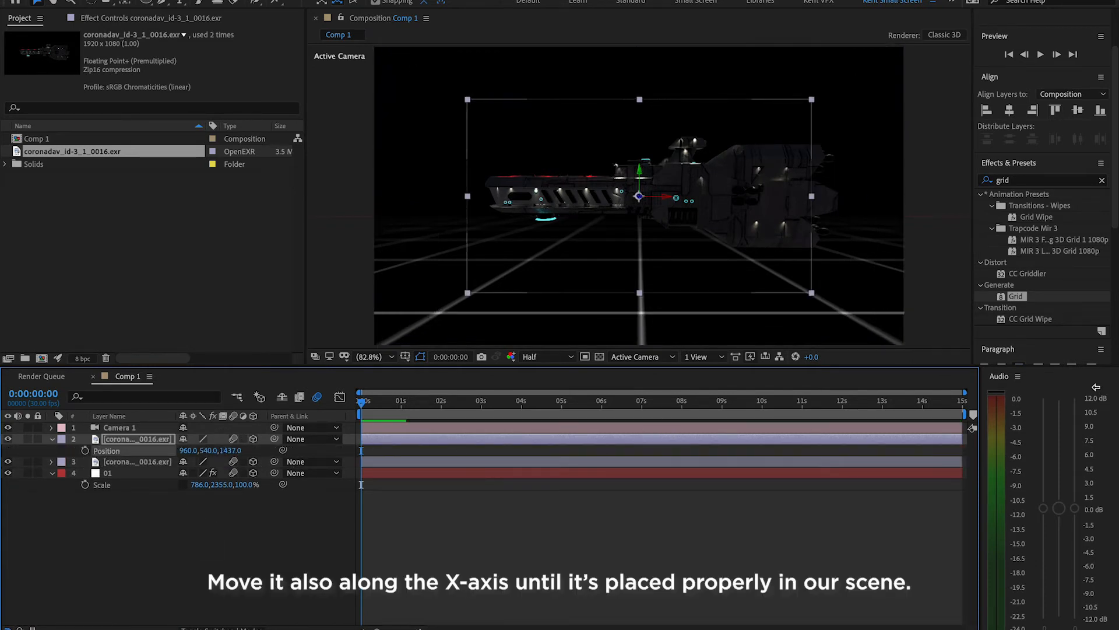